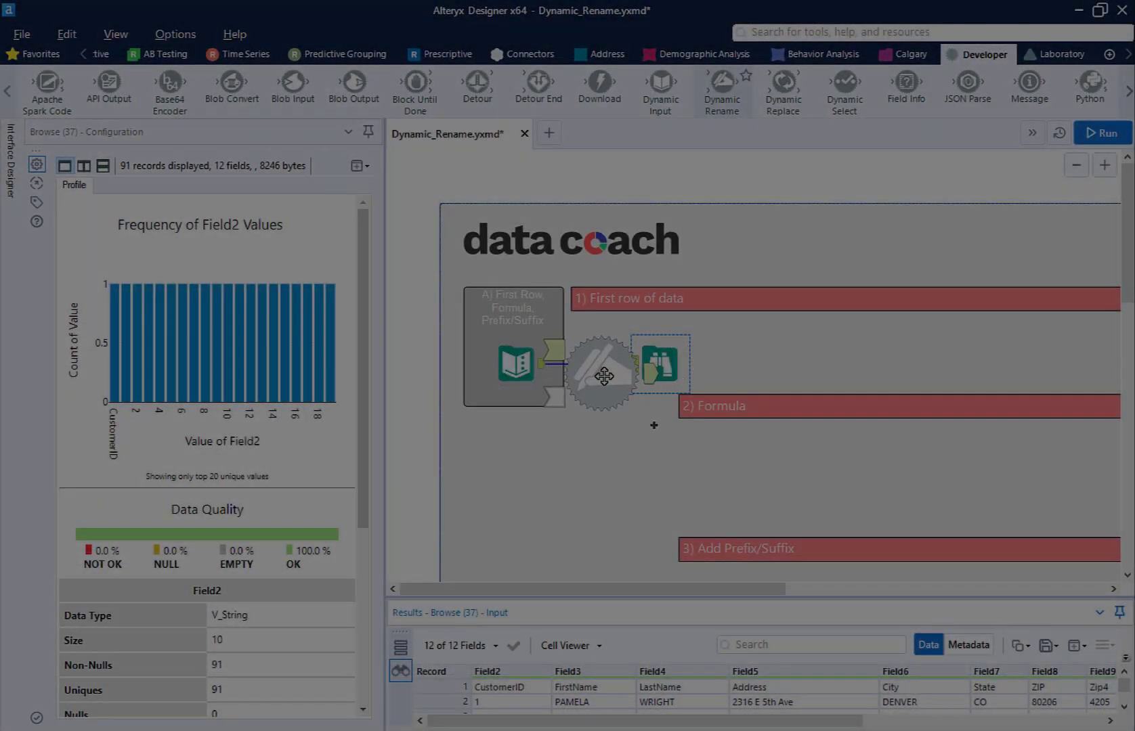
# Clear section 1 down to its 91-record Text Input tool.
pyautogui.click(611, 363)
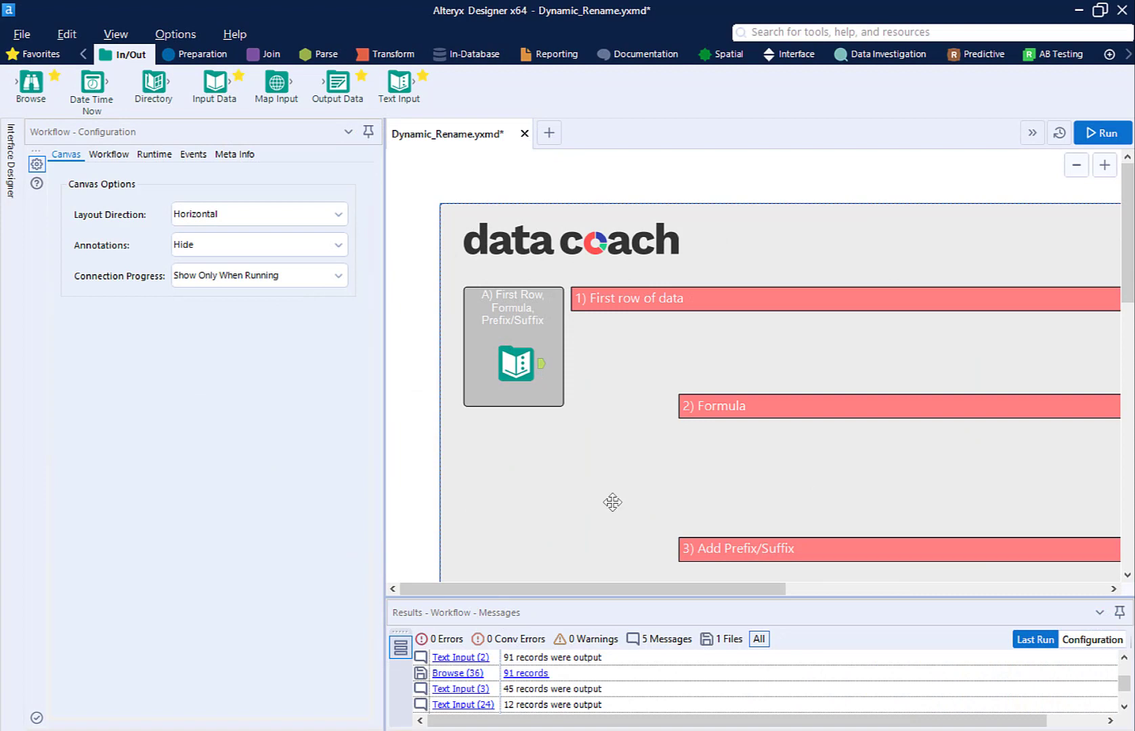
pyautogui.moveTo(30, 87)
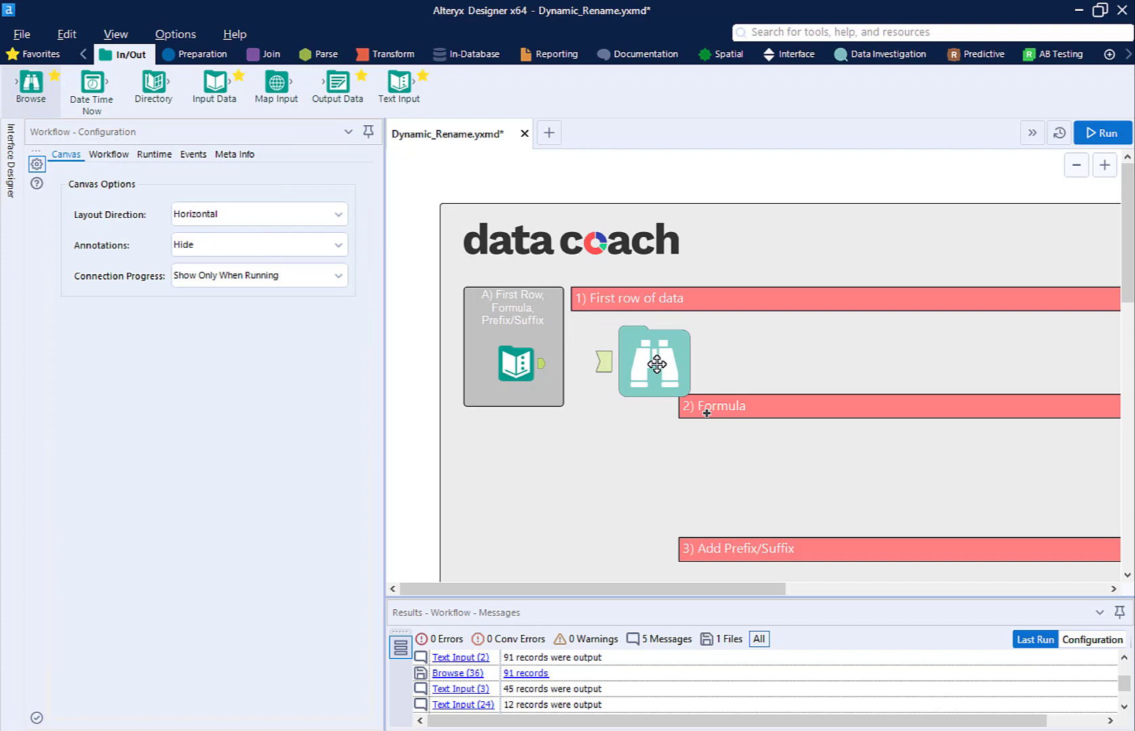
# Feed the input into the Browse, run, and review all 91 records in a separate results window.
pyautogui.click(652, 363)
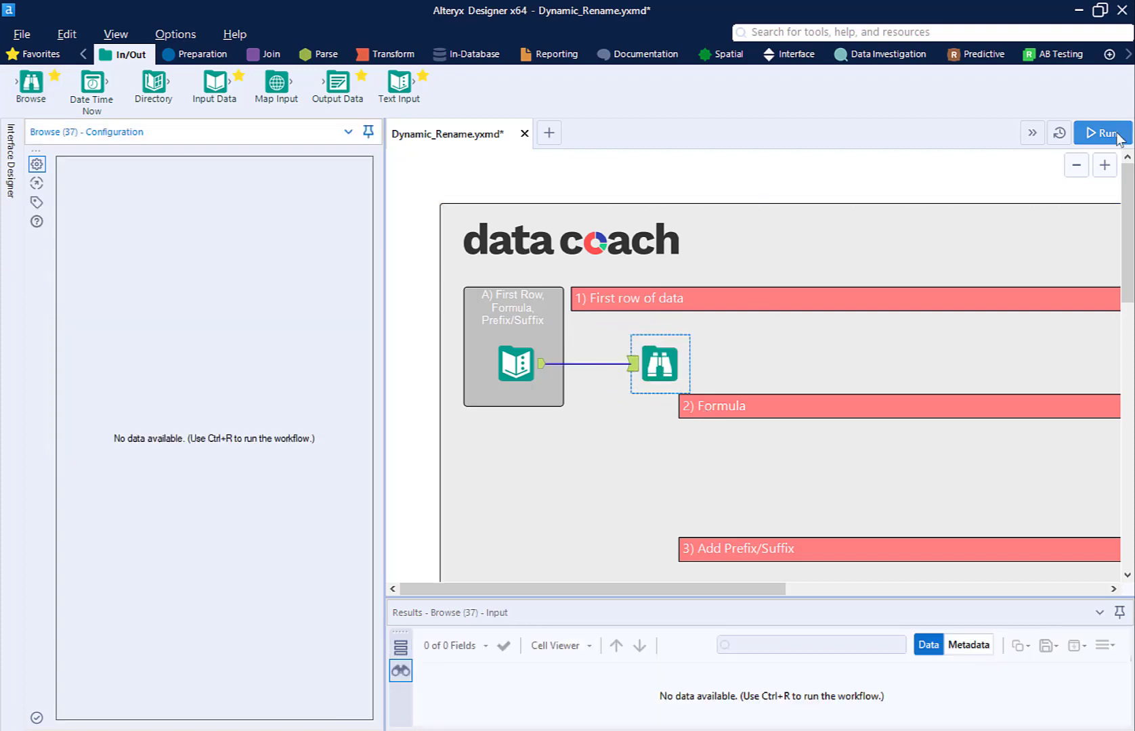
pyautogui.click(1101, 133)
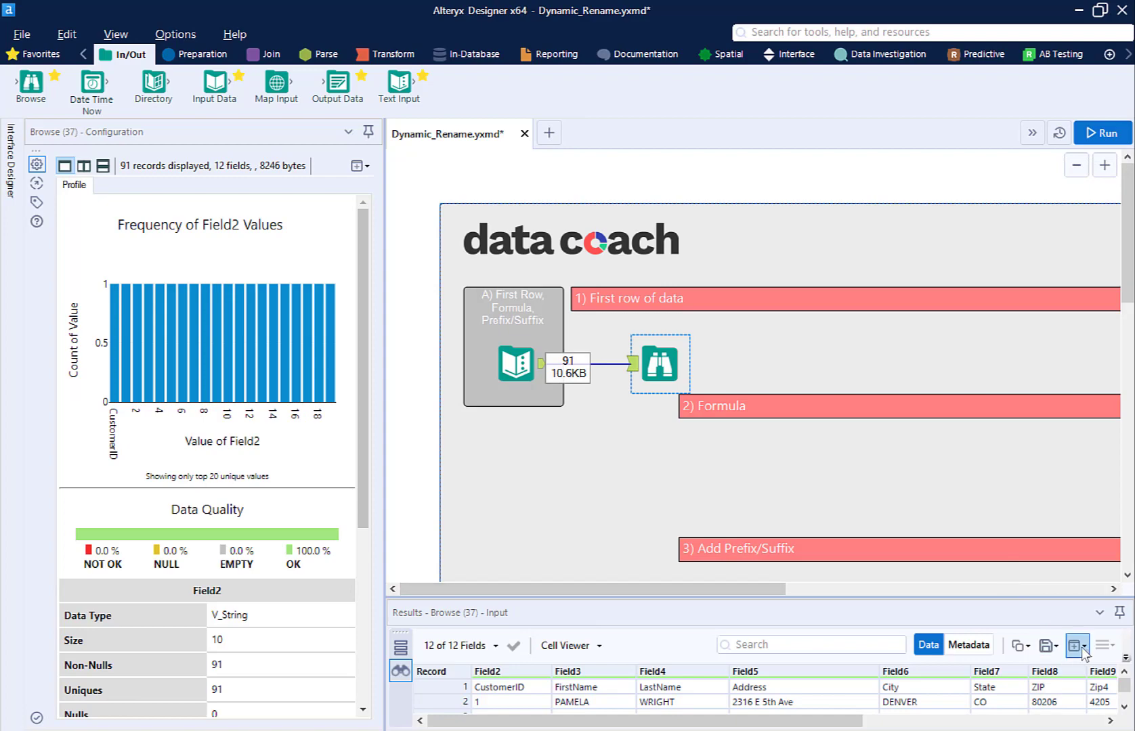
pyautogui.click(1075, 645)
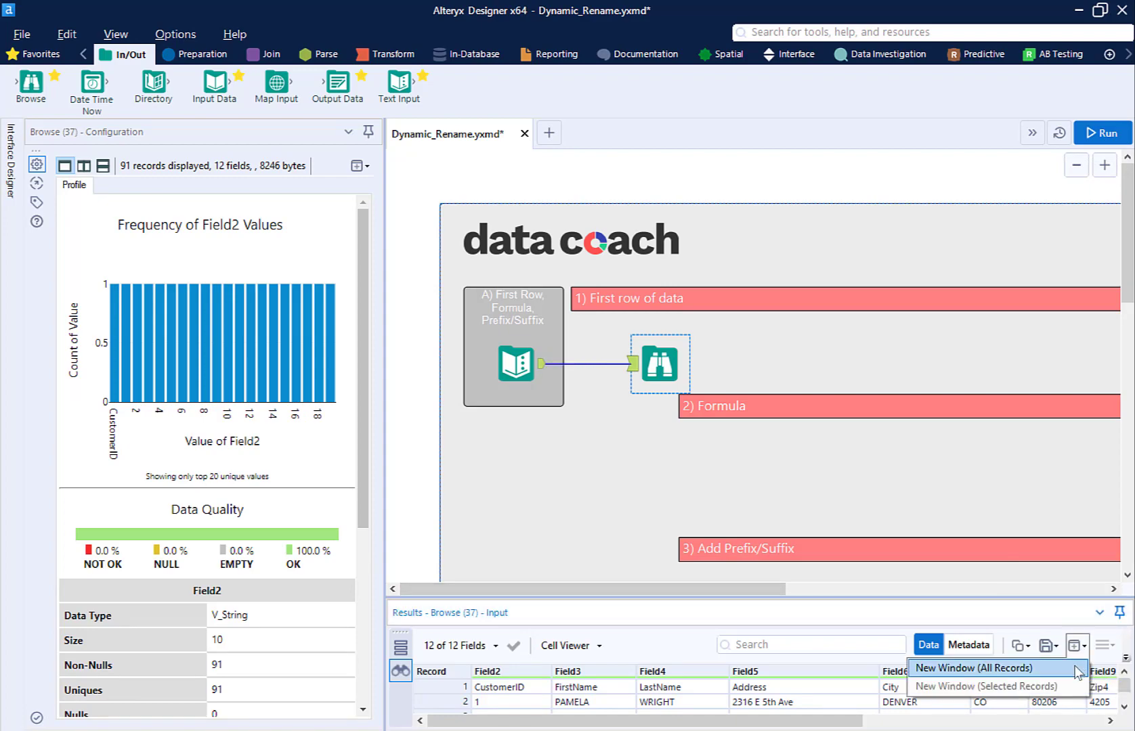
pyautogui.click(978, 668)
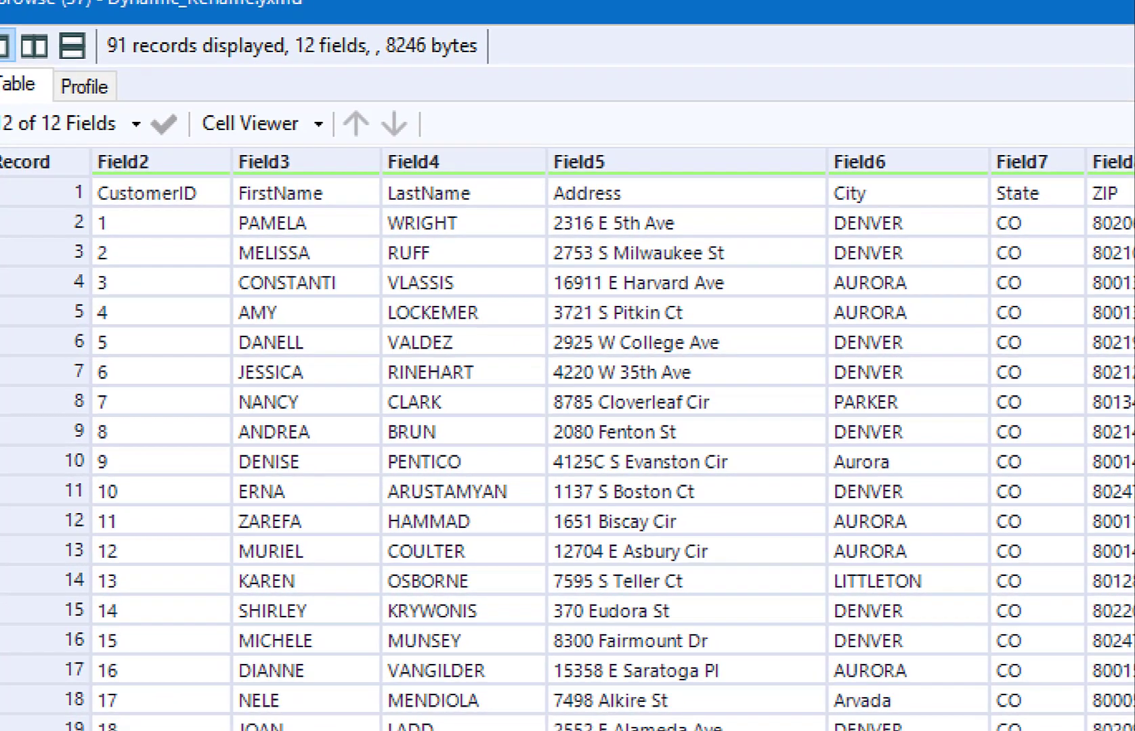
pyautogui.hscroll(3)
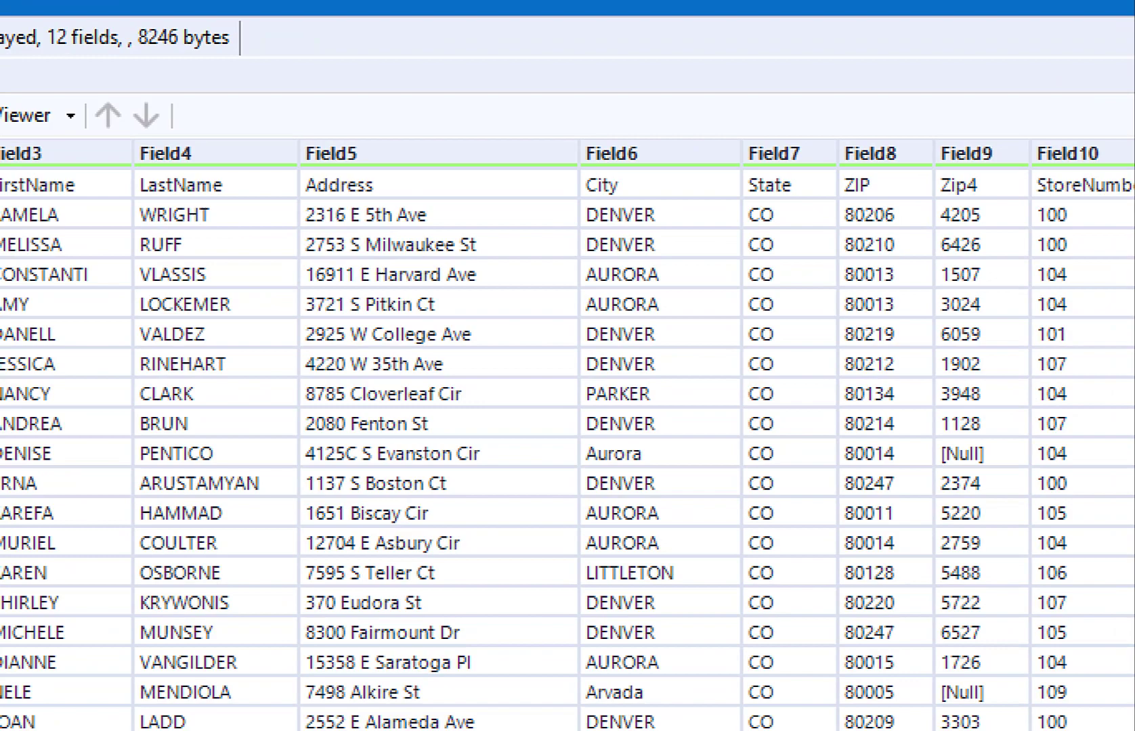
pyautogui.hscroll(3)
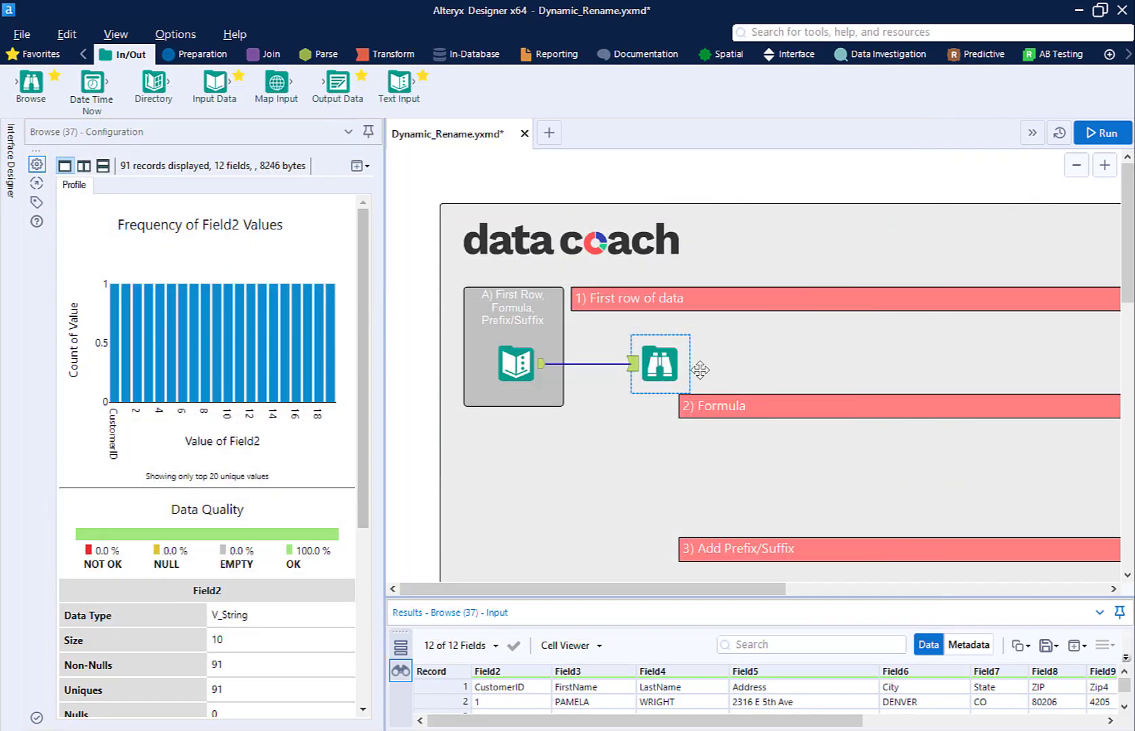
# Set a Dynamic Rename to take field names from the first row and review the 90 renamed records.
pyautogui.click(985, 54)
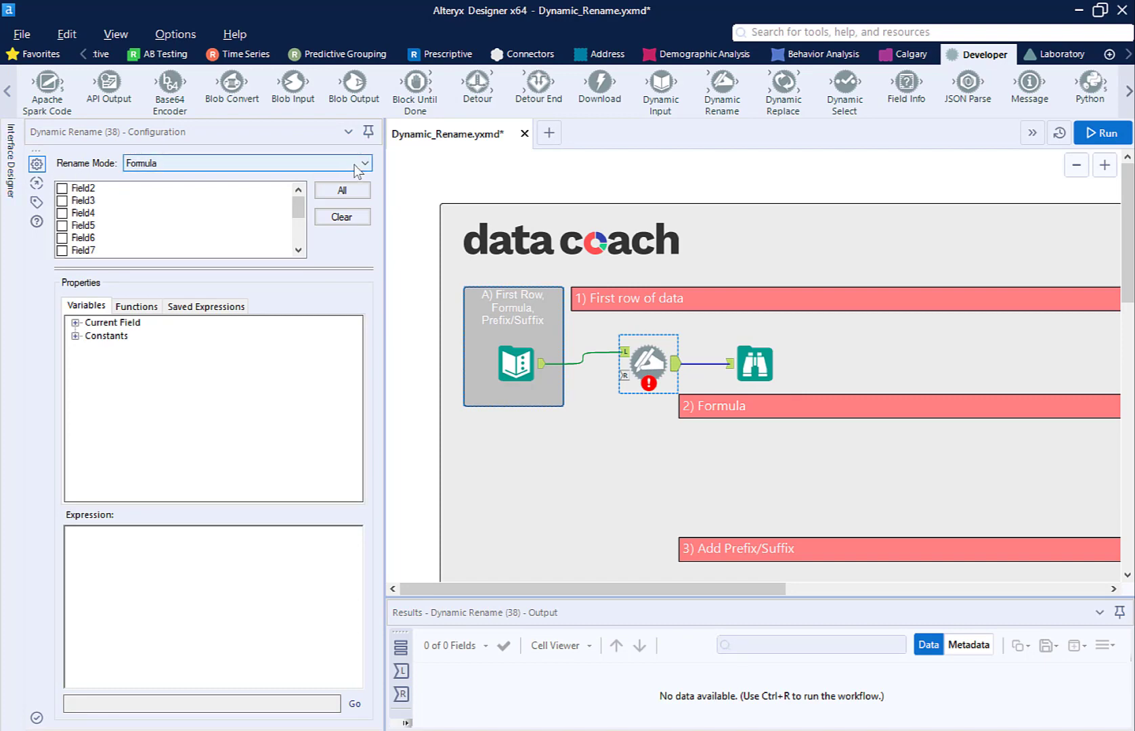
pyautogui.click(364, 163)
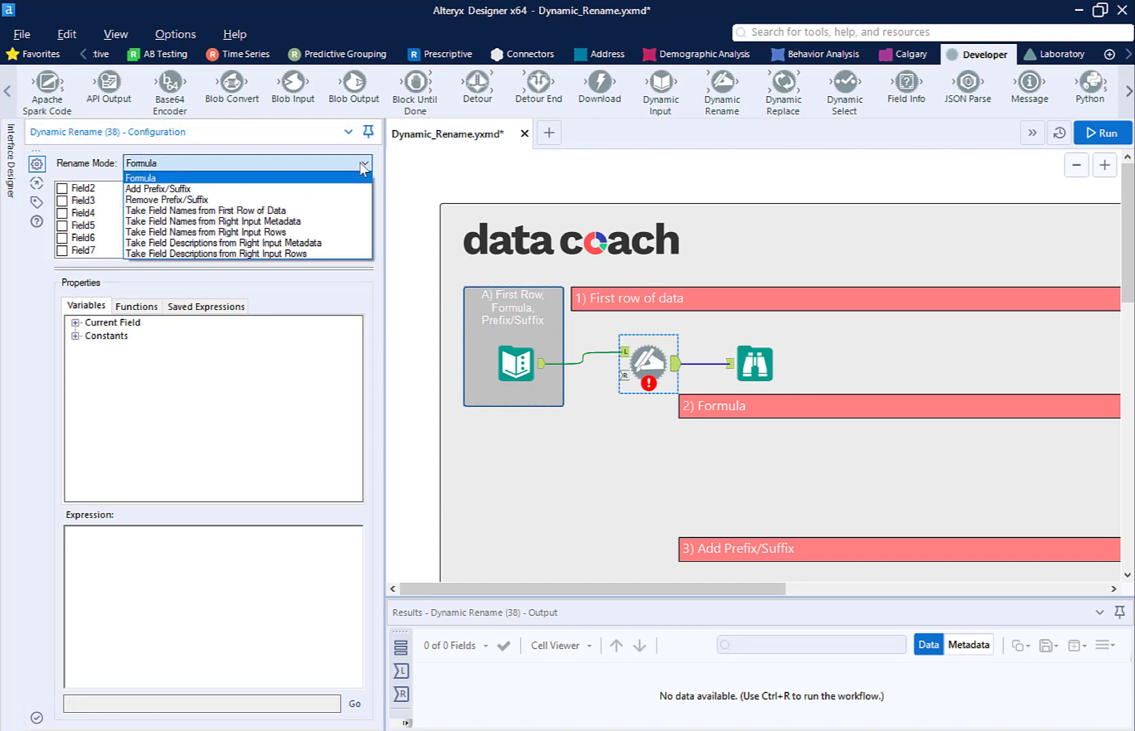
pyautogui.moveTo(280, 179)
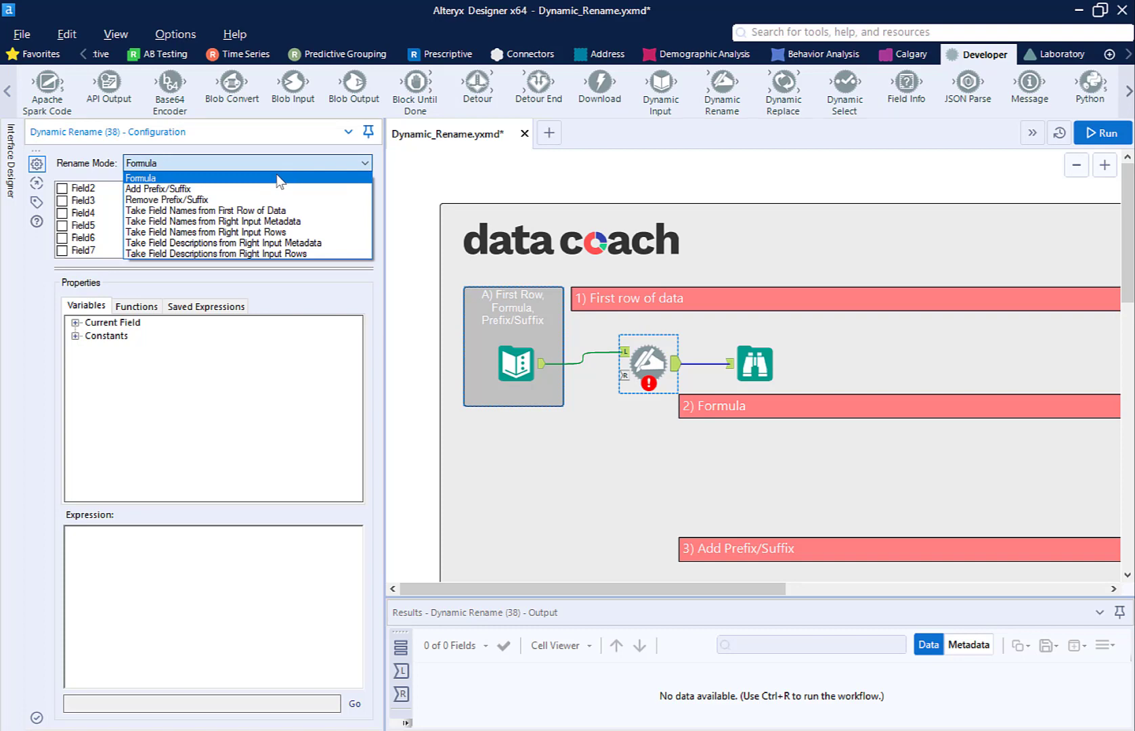
pyautogui.moveTo(274, 183)
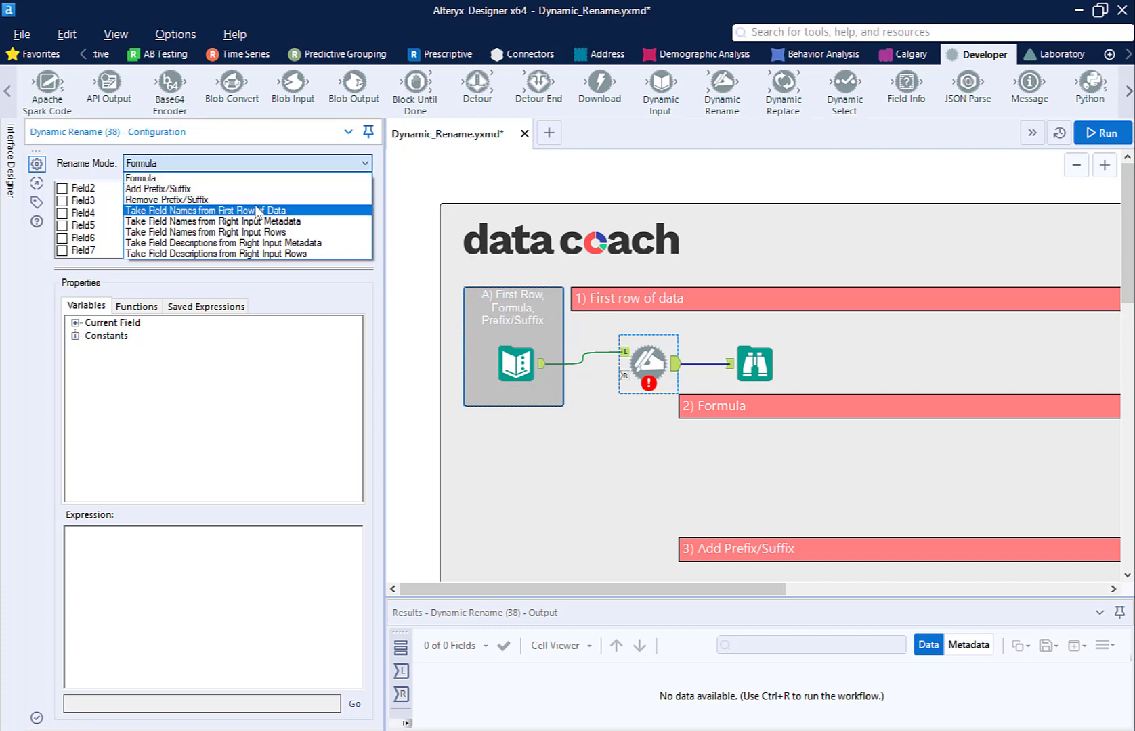
pyautogui.click(189, 211)
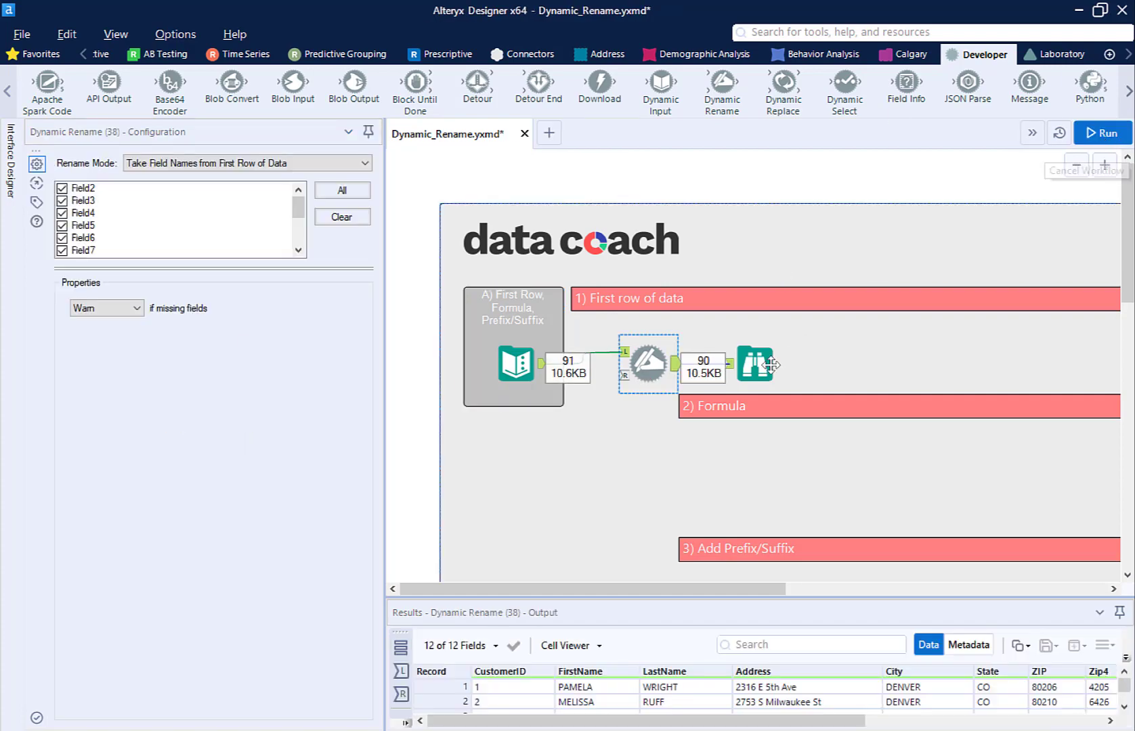
pyautogui.doubleClick(755, 364)
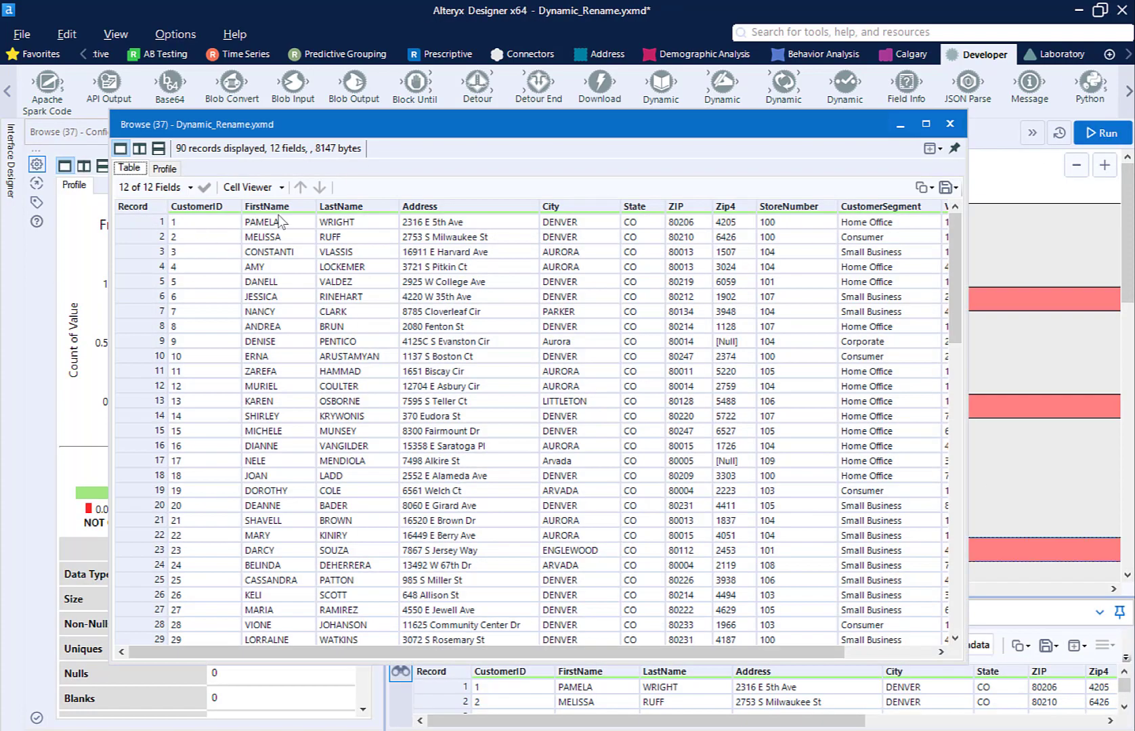
pyautogui.click(924, 124)
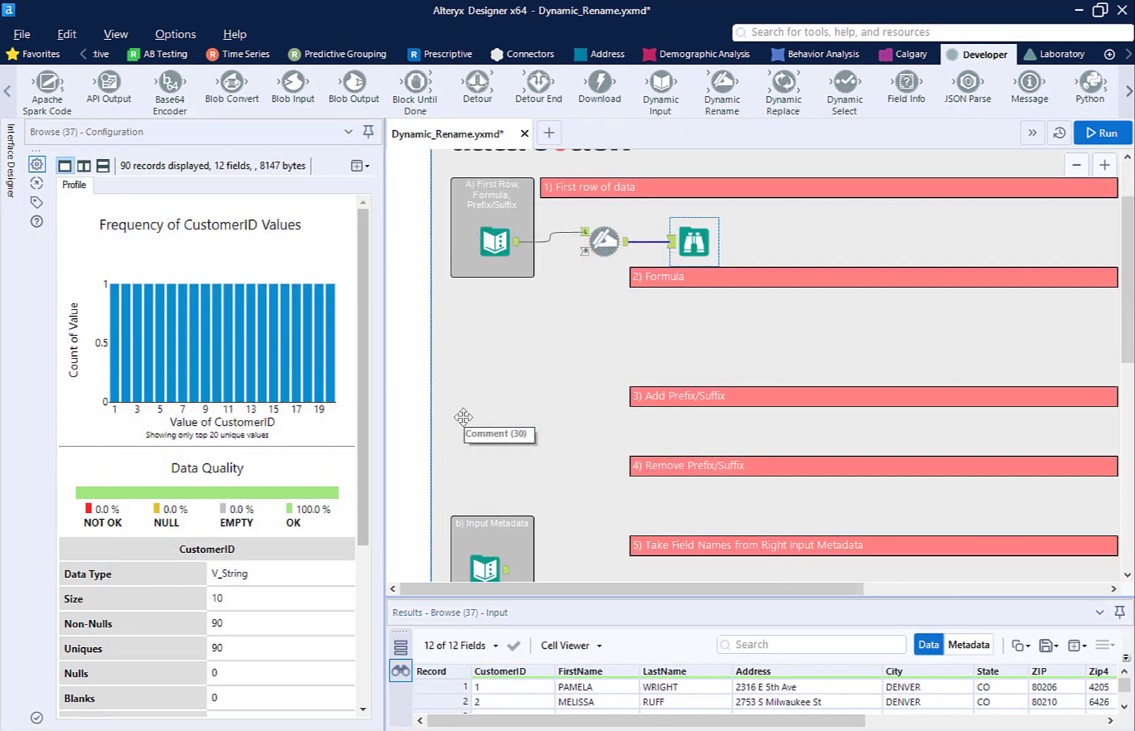
pyautogui.moveTo(765, 153)
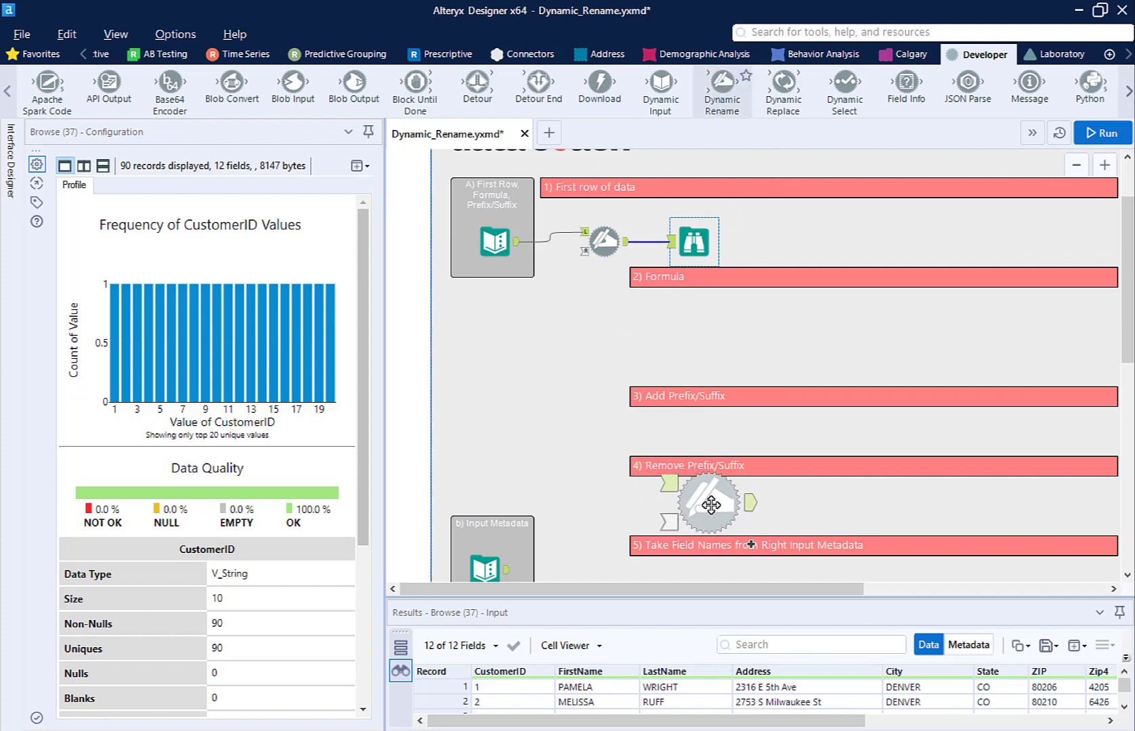
# Add a second Dynamic Rename after the first, in Remove Prefix/Suffix mode.
pyautogui.click(604, 242)
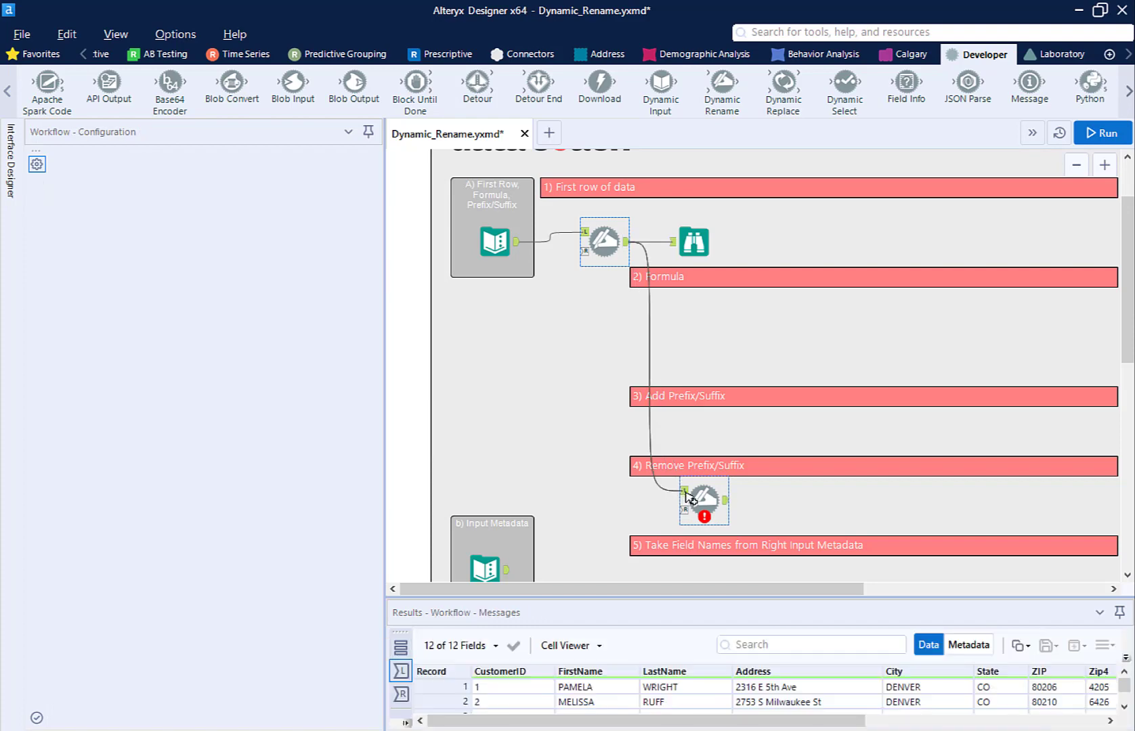
pyautogui.click(701, 500)
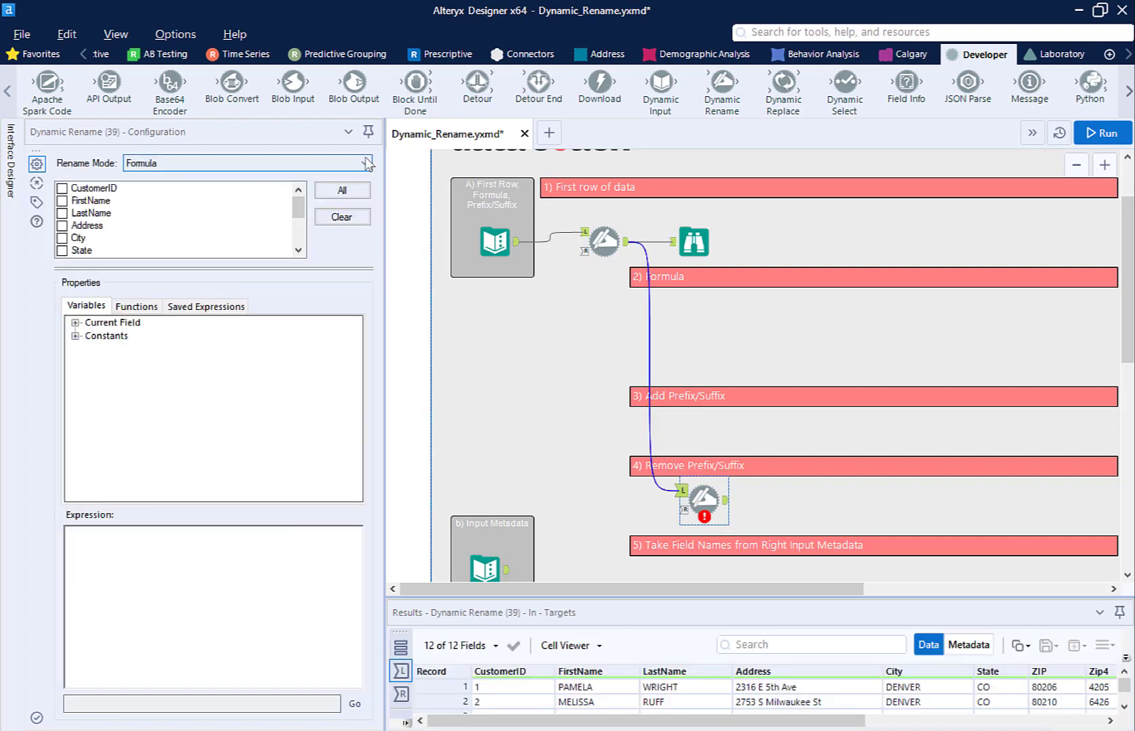
pyautogui.click(364, 163)
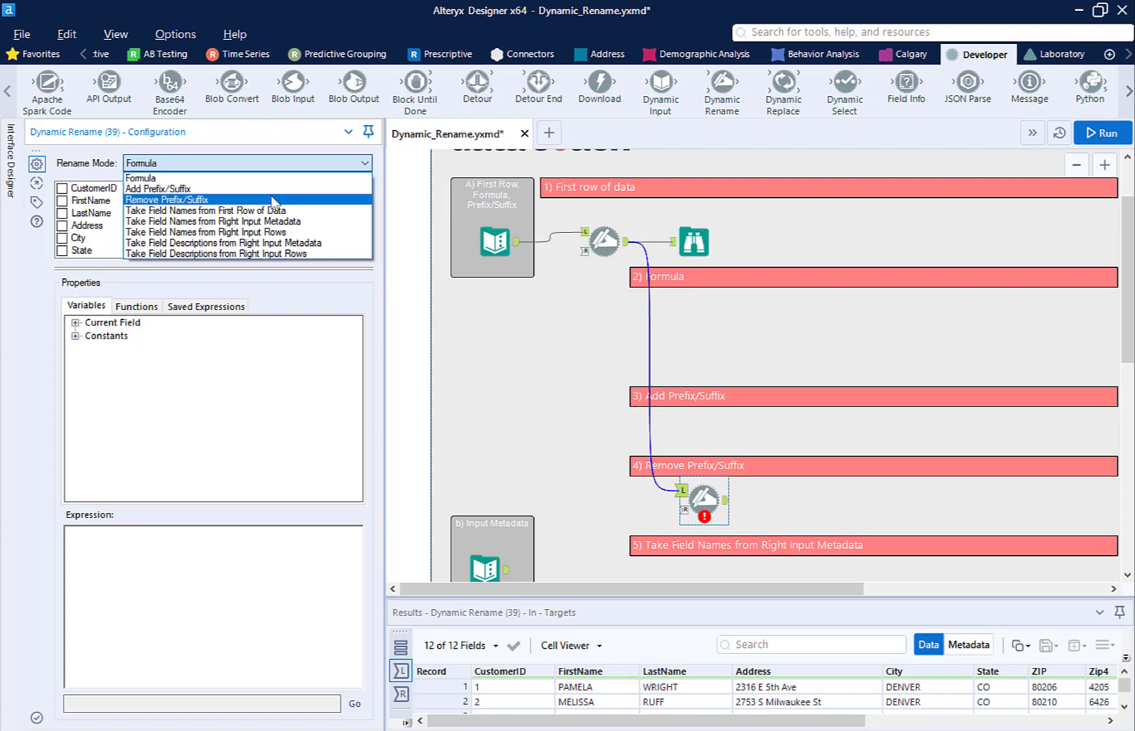
pyautogui.click(166, 200)
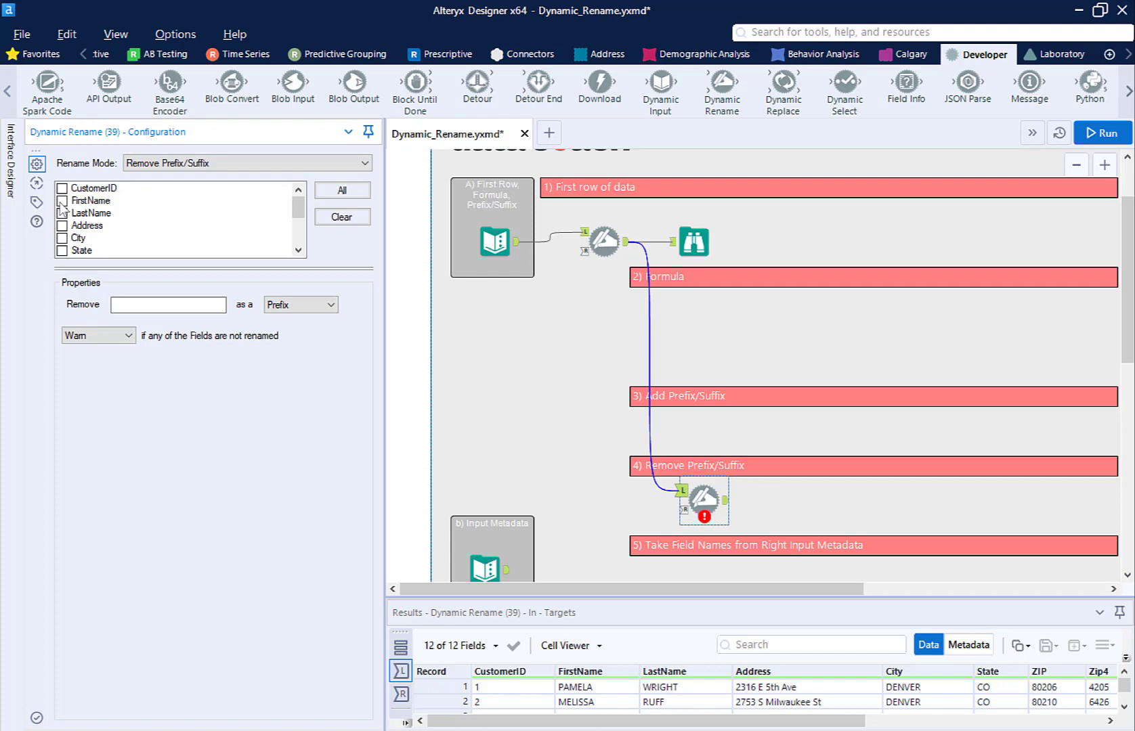
# Strip the suffix 'Name' from FirstName and LastName, then run the workflow.
pyautogui.click(62, 201)
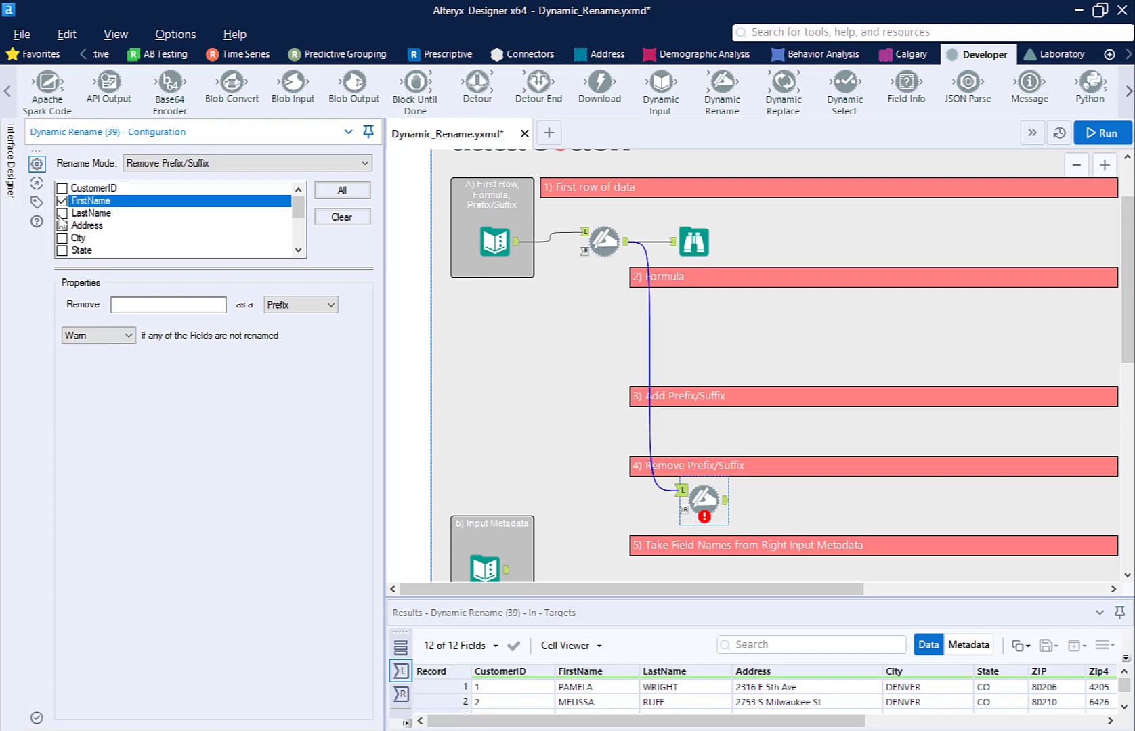
pyautogui.click(62, 213)
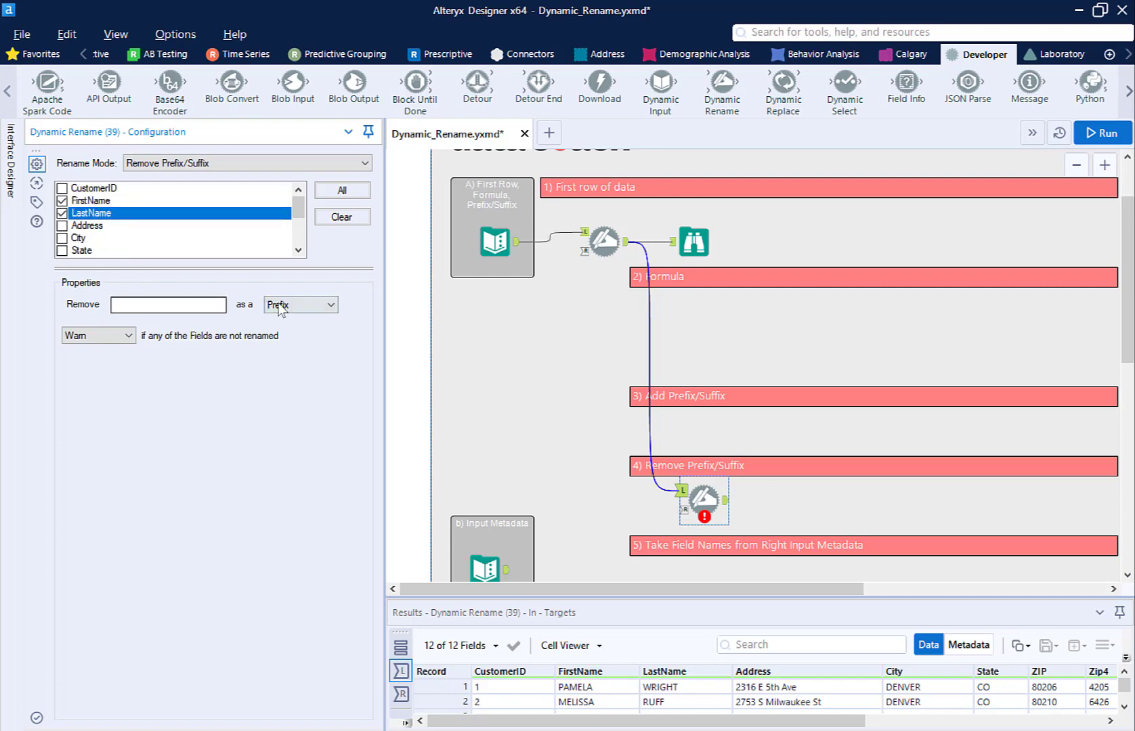
pyautogui.click(299, 304)
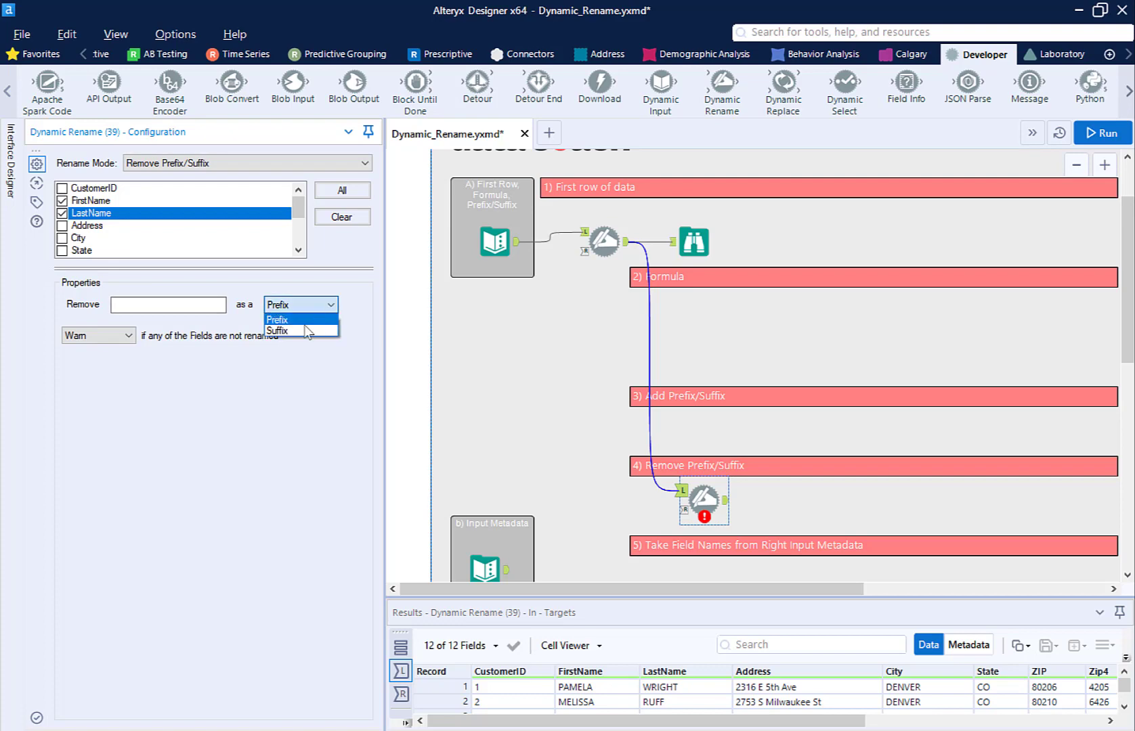
pyautogui.click(277, 330)
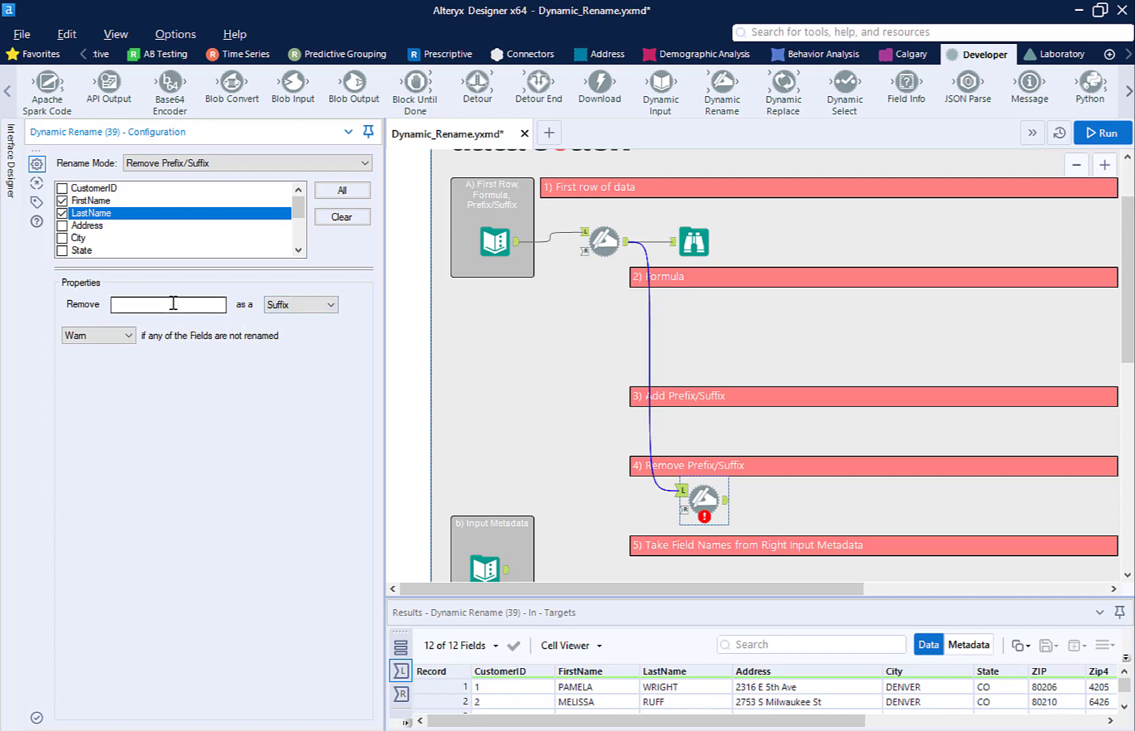
pyautogui.write('Na')
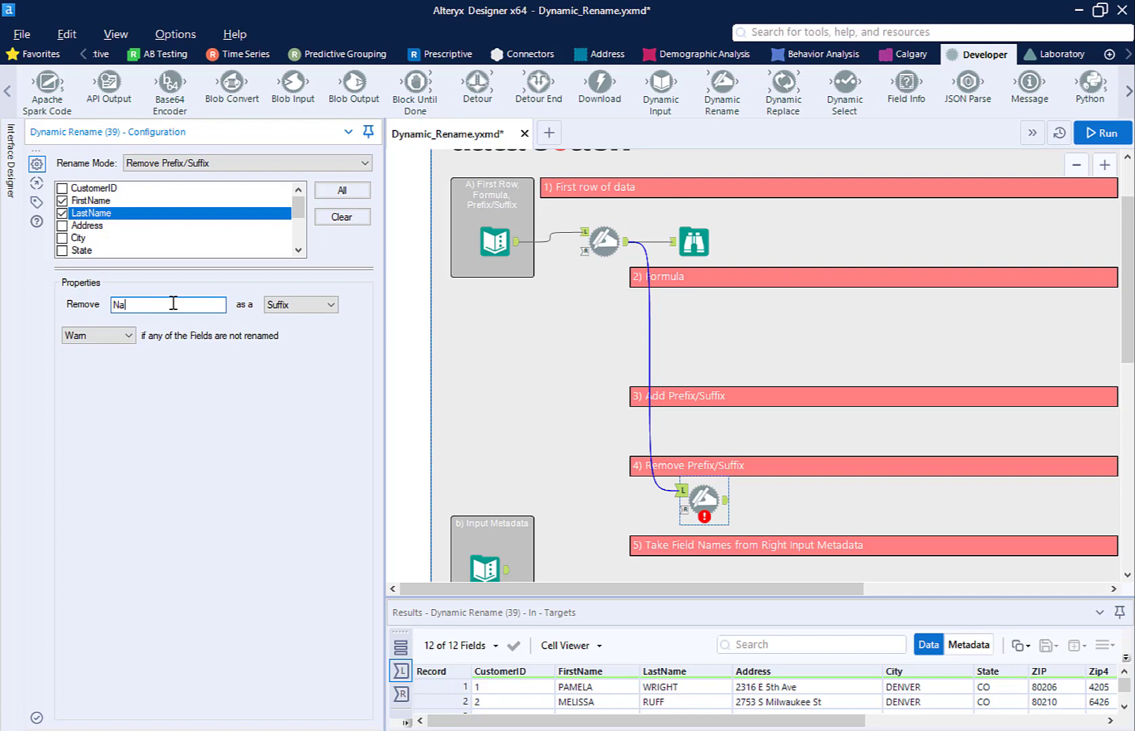
pyautogui.write('me')
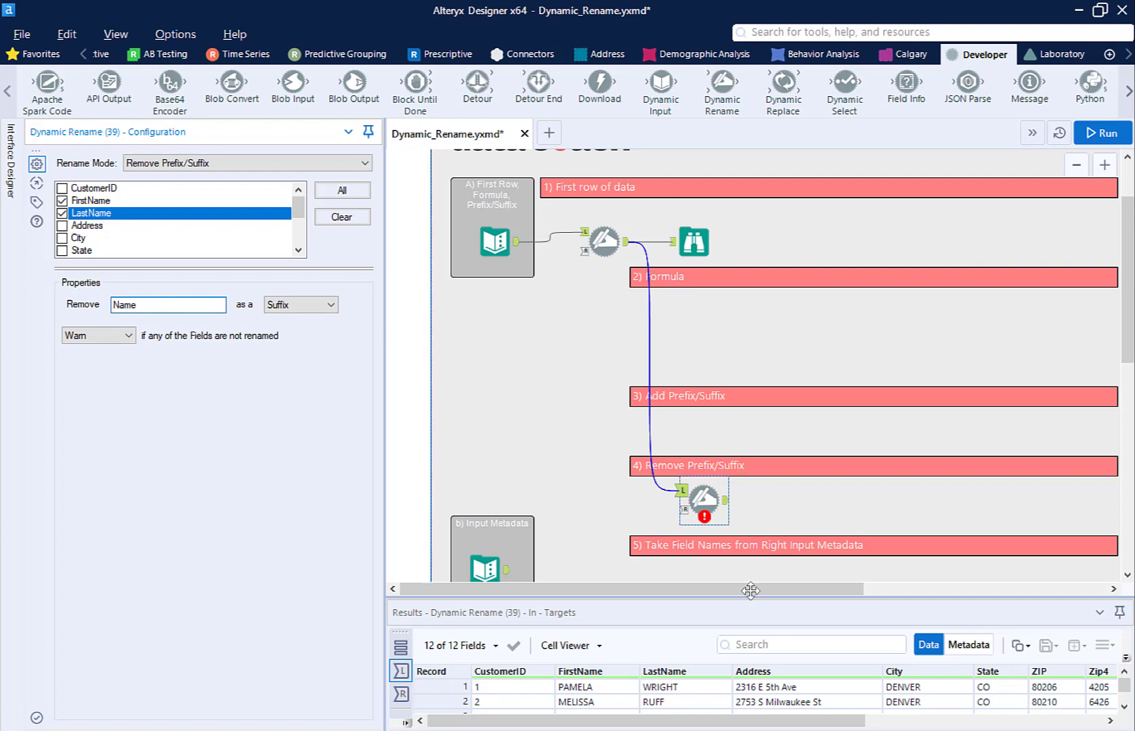
pyautogui.click(1101, 133)
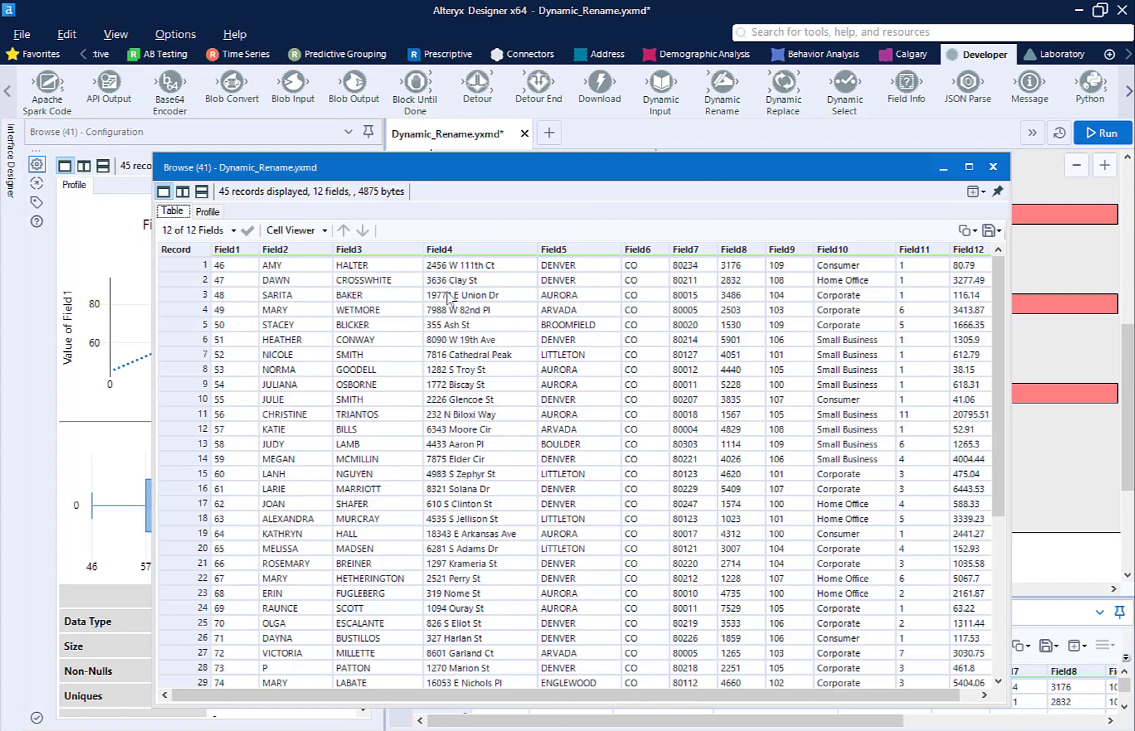
pyautogui.click(967, 168)
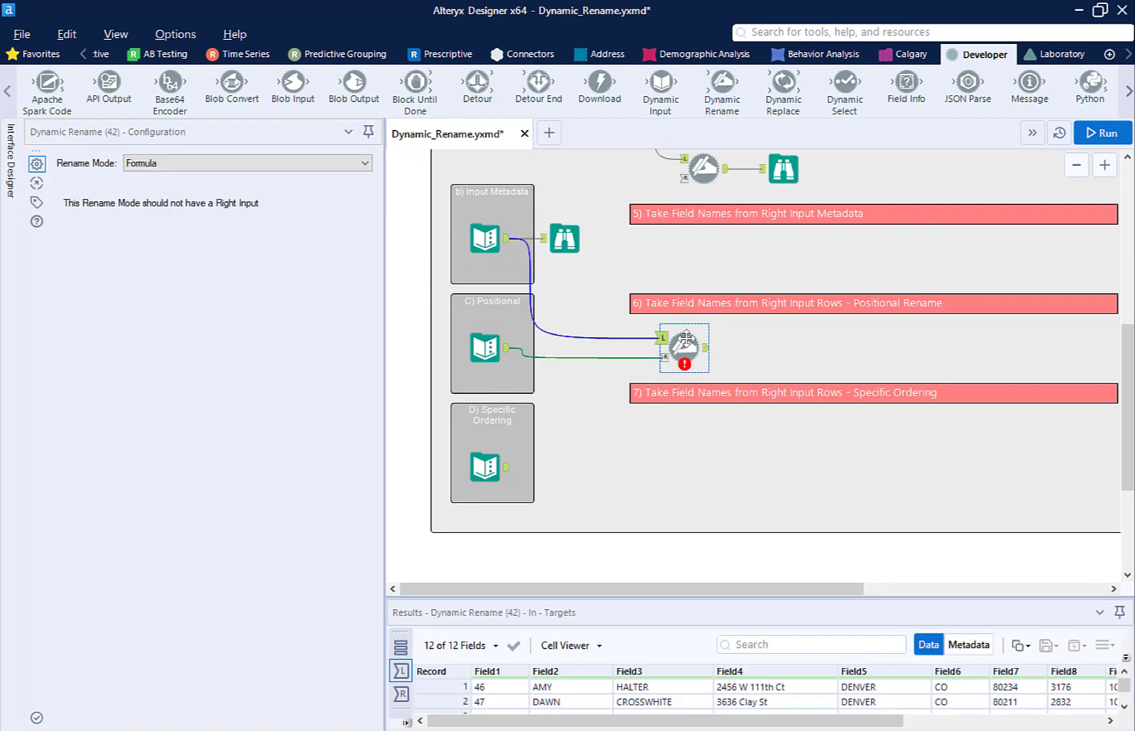
# Run the workflow so the positional data gets headers like Customer ID from the metadata input.
pyautogui.click(1101, 132)
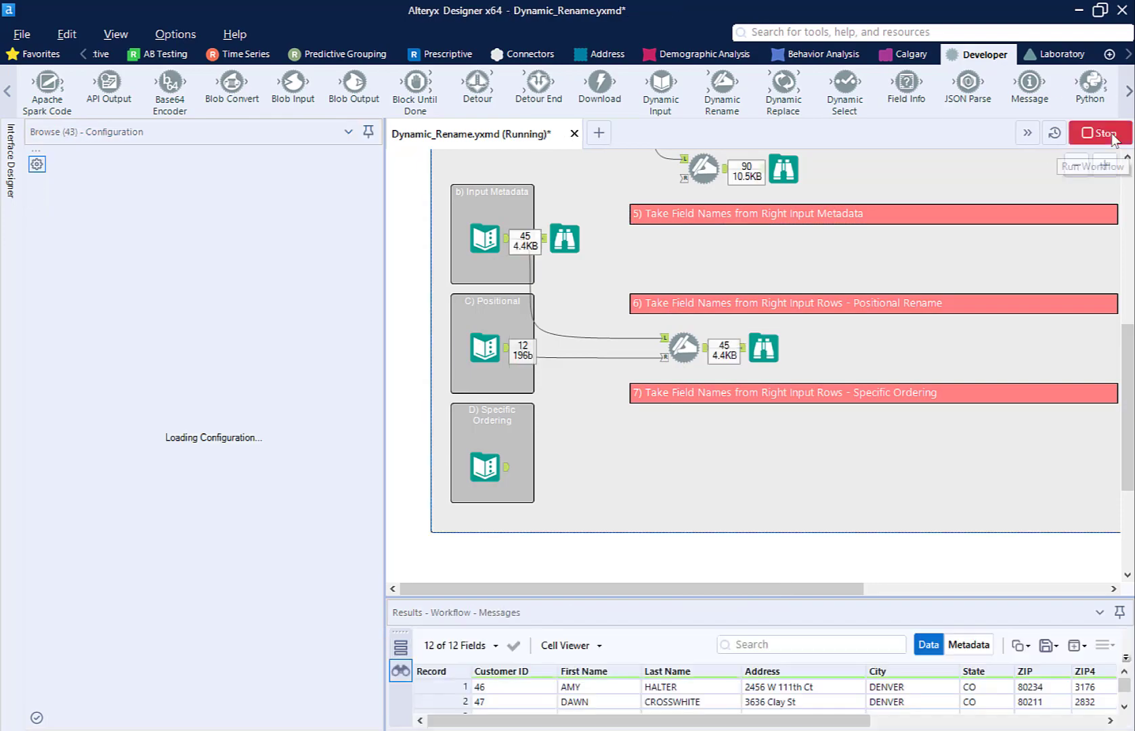